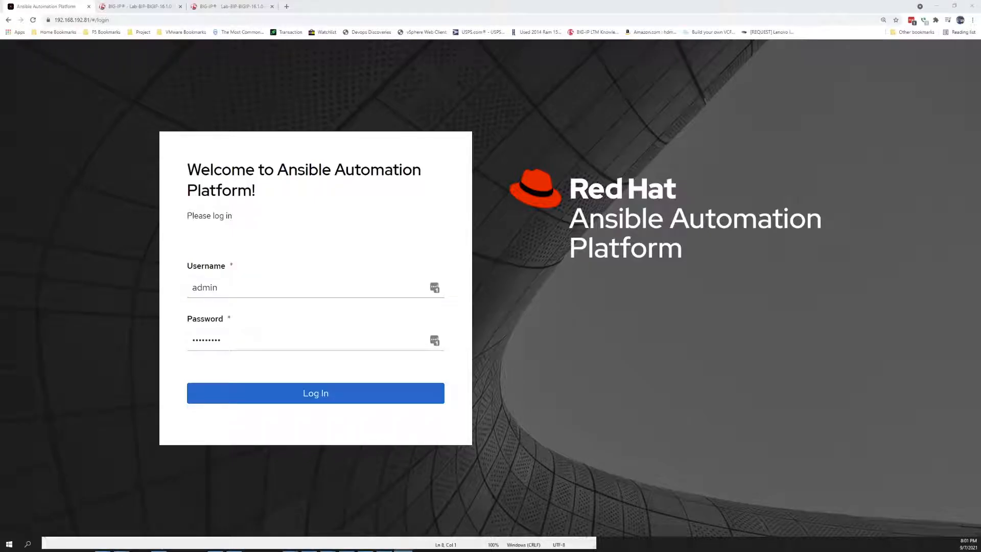
Log in to Ansible Automation Platform as admin and open the Settings page.
left_click(315, 392)
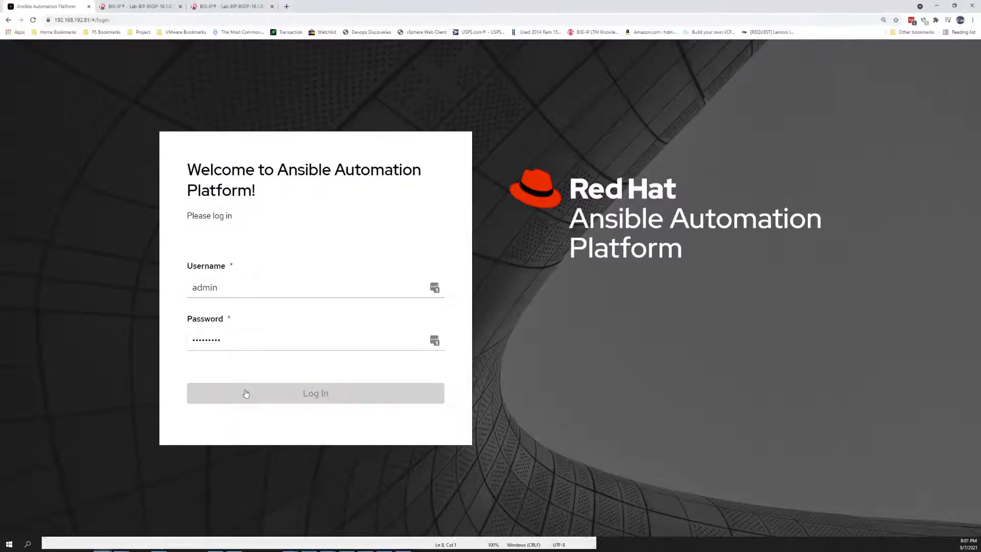
left_click(315, 393)
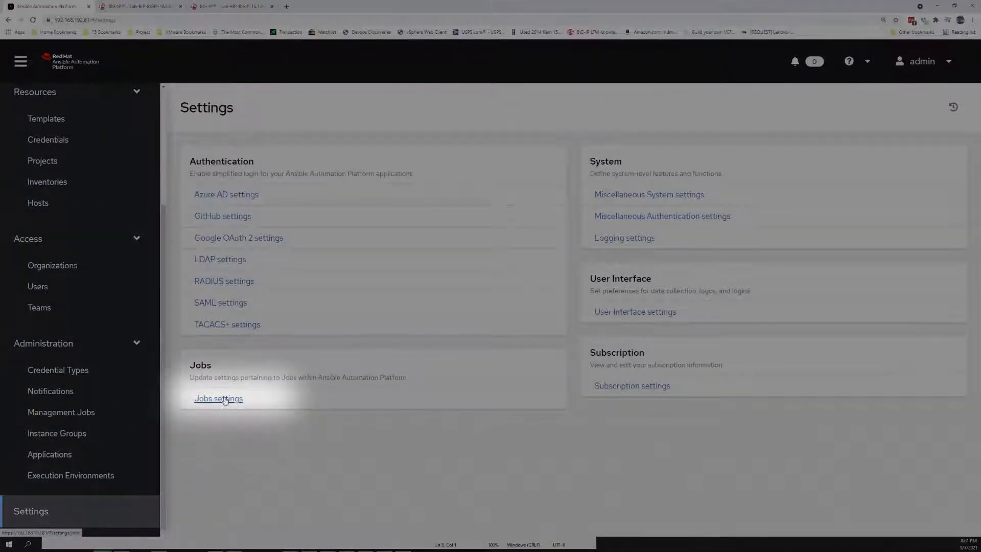
Confirm /awx/ is listed under Paths to expose to isolated jobs, then view Projects.
left_click(218, 397)
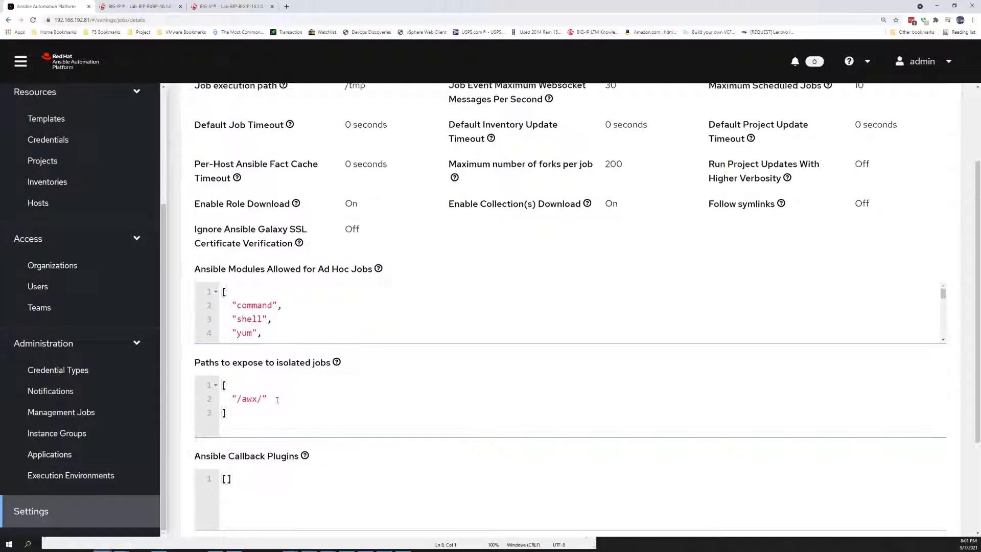
double_click(248, 398)
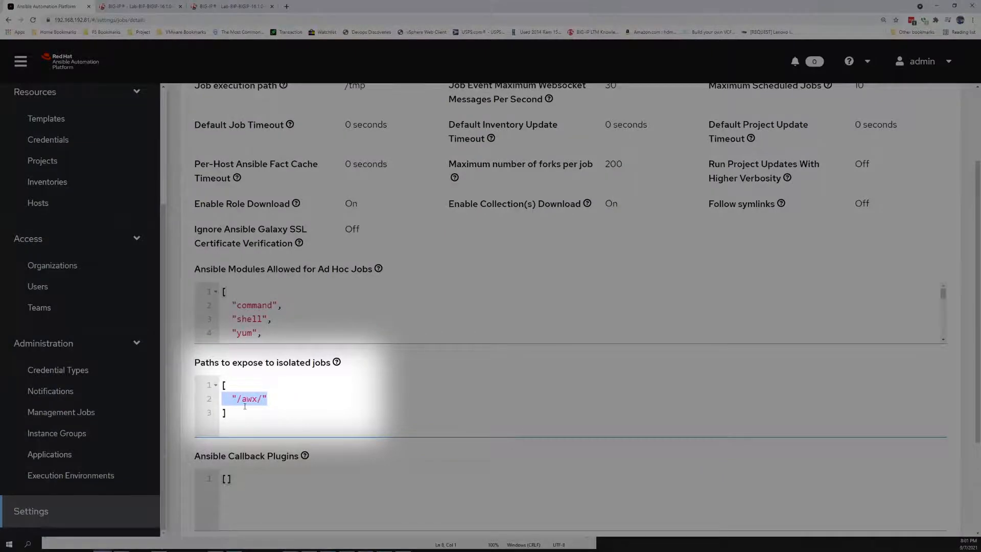
left_click(42, 161)
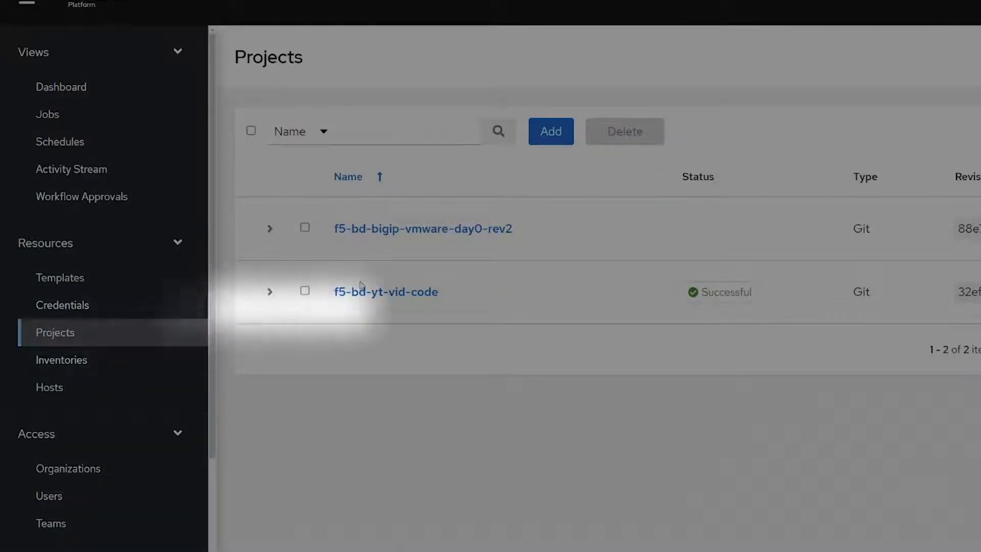
Review the f5-bd-yt-vid-code project details, then view the Inventories list.
left_click(387, 292)
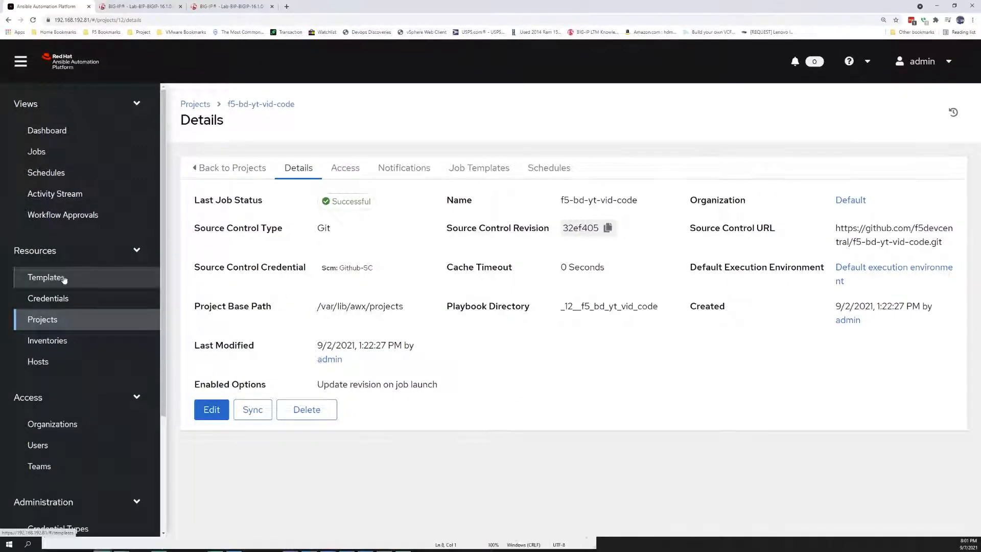
left_click(47, 340)
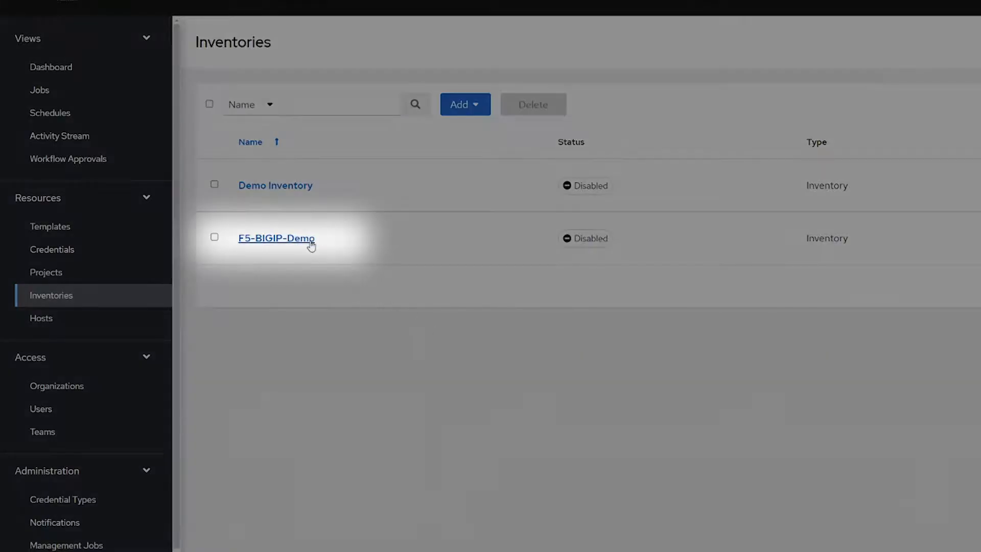
Inspect F5-BIGIP-Demo's web_servers group and lb hosts big-ip-001 and big-ip-002, then view Templates.
left_click(275, 238)
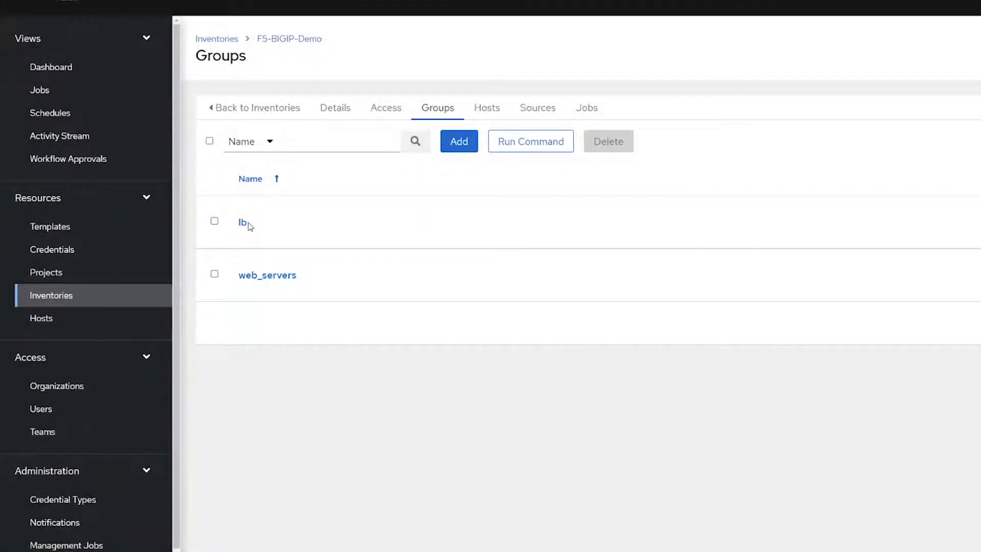
left_click(267, 275)
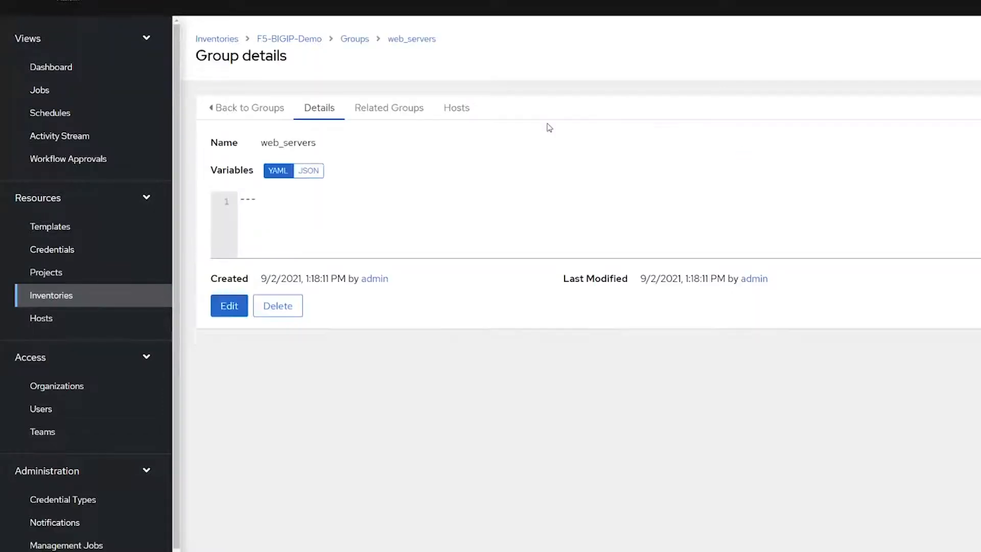
left_click(456, 108)
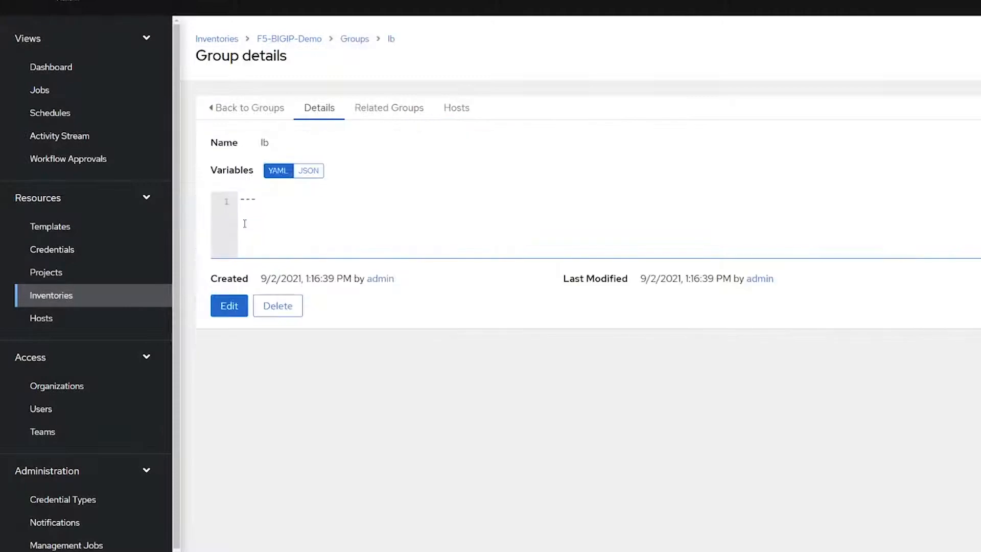
left_click(456, 108)
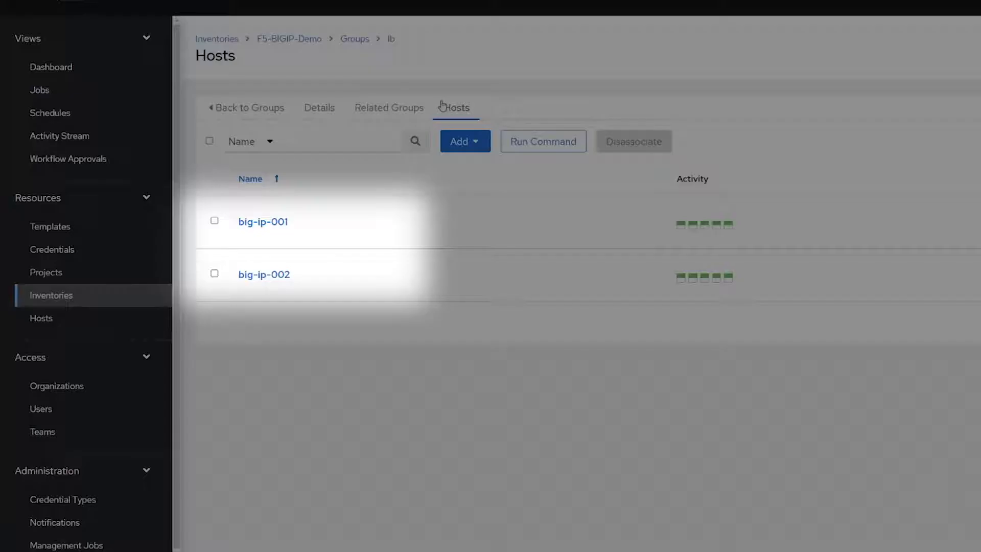
left_click(50, 226)
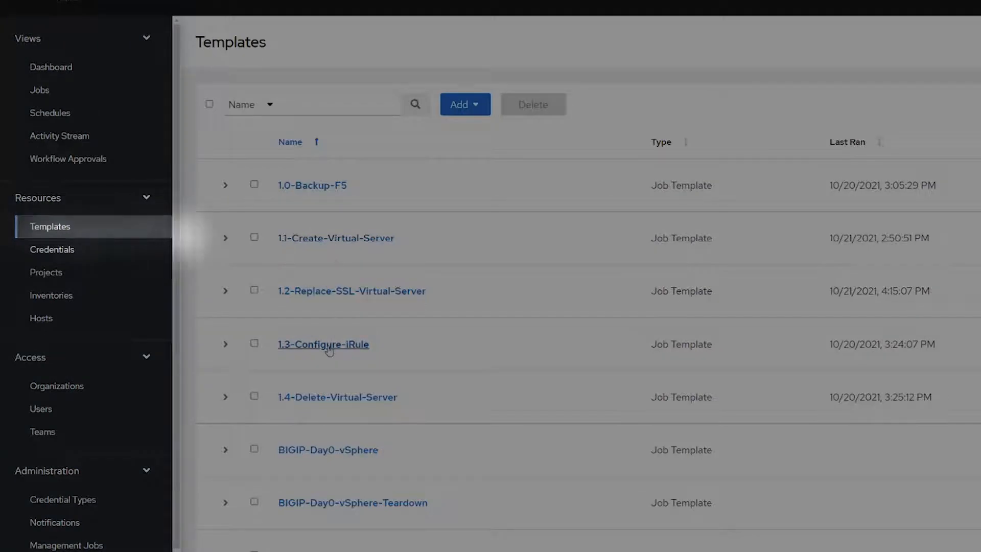
Review 1.3-Configure-iRule's variables for JuiceShop-VIP, irule1 and irule2, then launch the job.
left_click(323, 344)
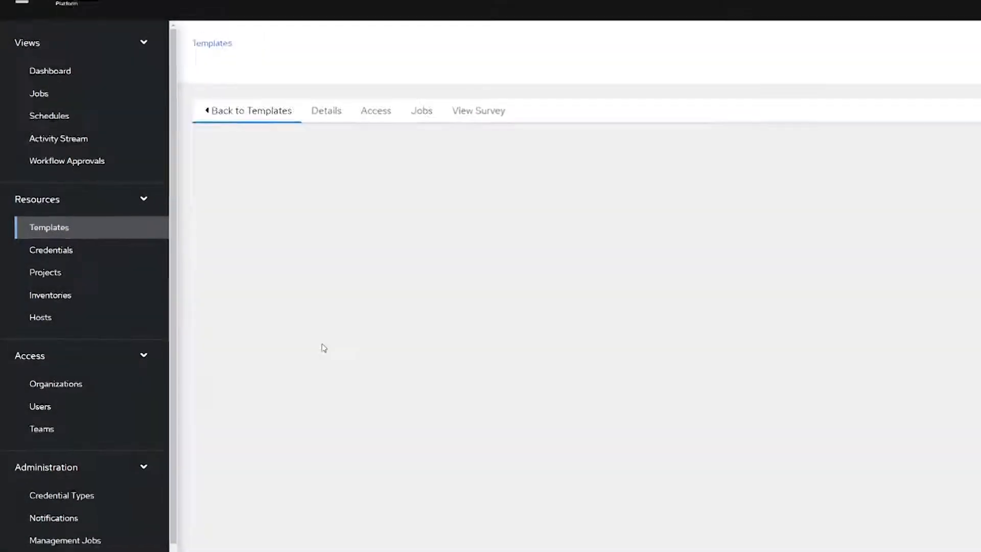
left_click(326, 110)
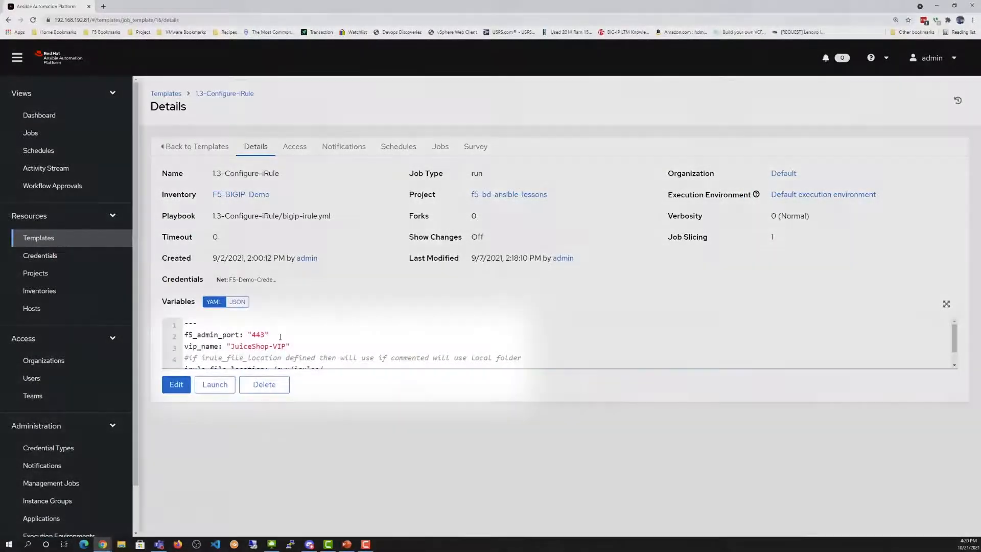
scroll("down", 3)
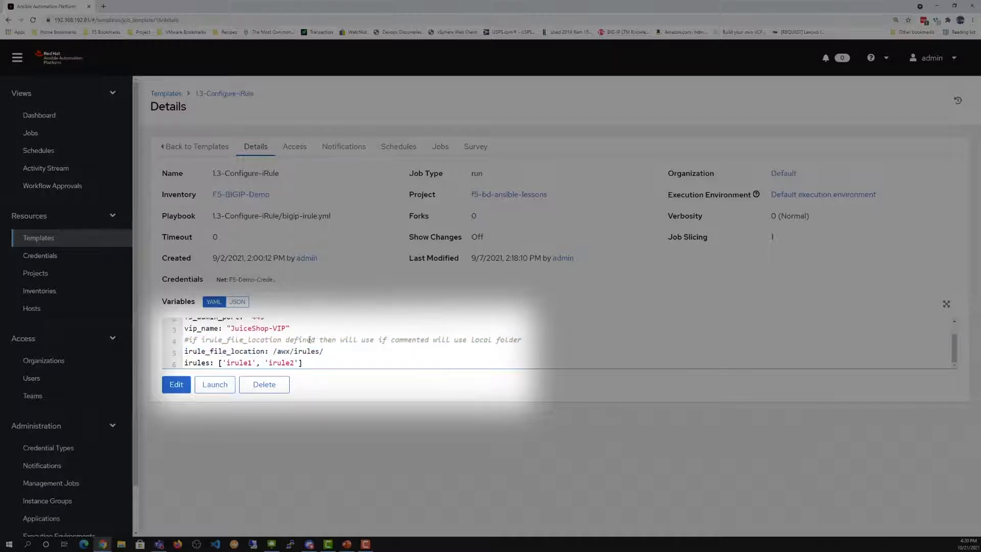
scroll("up", 3)
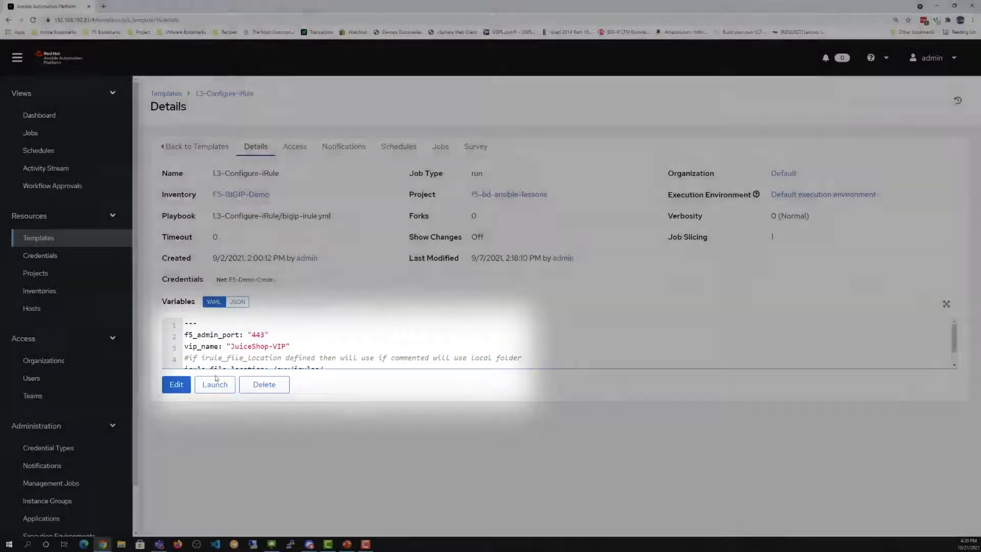
left_click(215, 384)
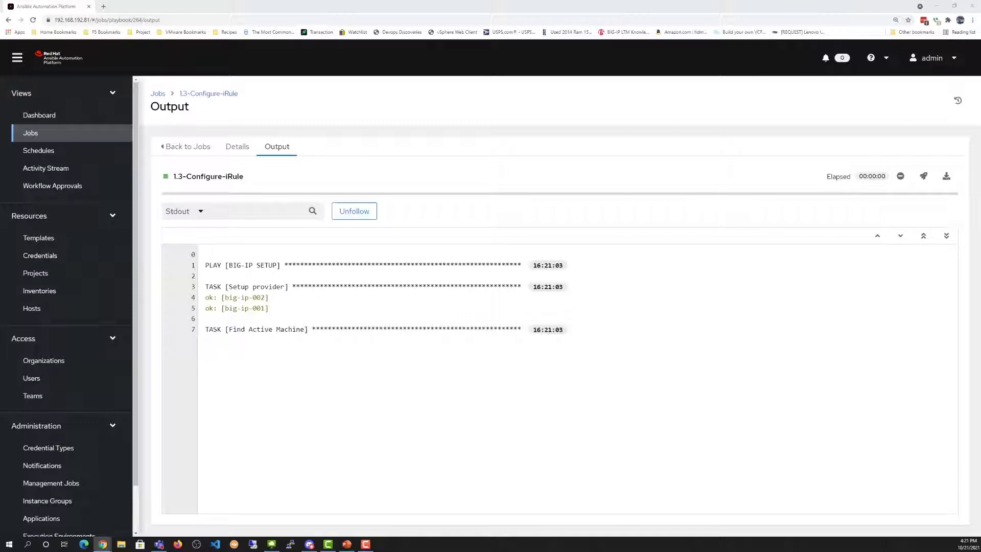
Toggle Unfollow on the job output and watch irule1 and irule2 get attached and saved.
left_click(354, 211)
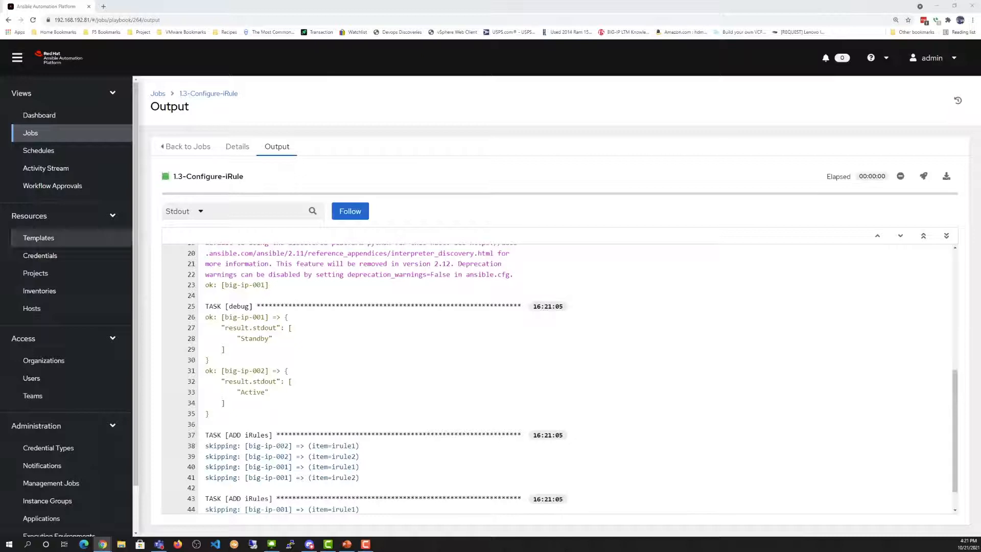
left_click(350, 211)
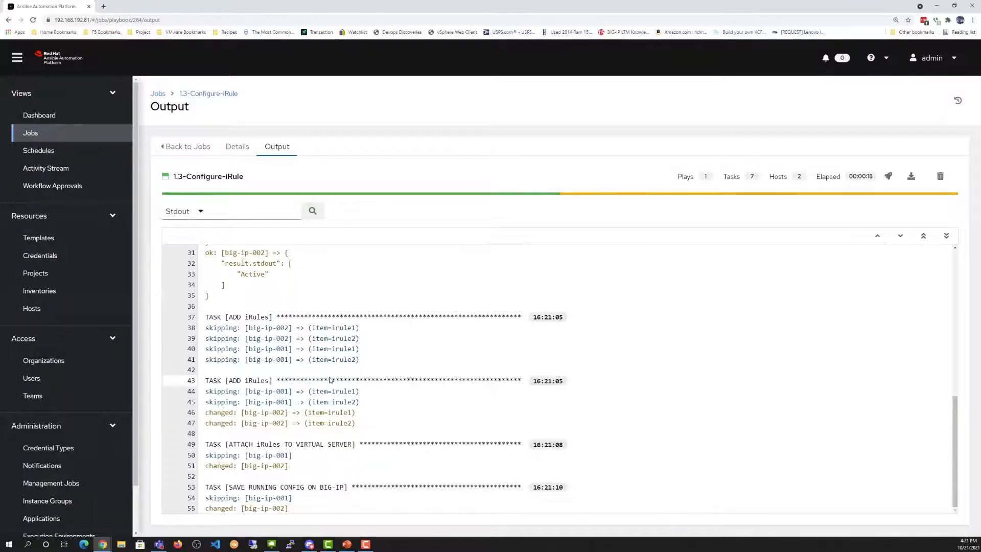
Open 195.195.195.22 in a new tab and log in to BIG-IP big-ip-002.
left_click(194, 6)
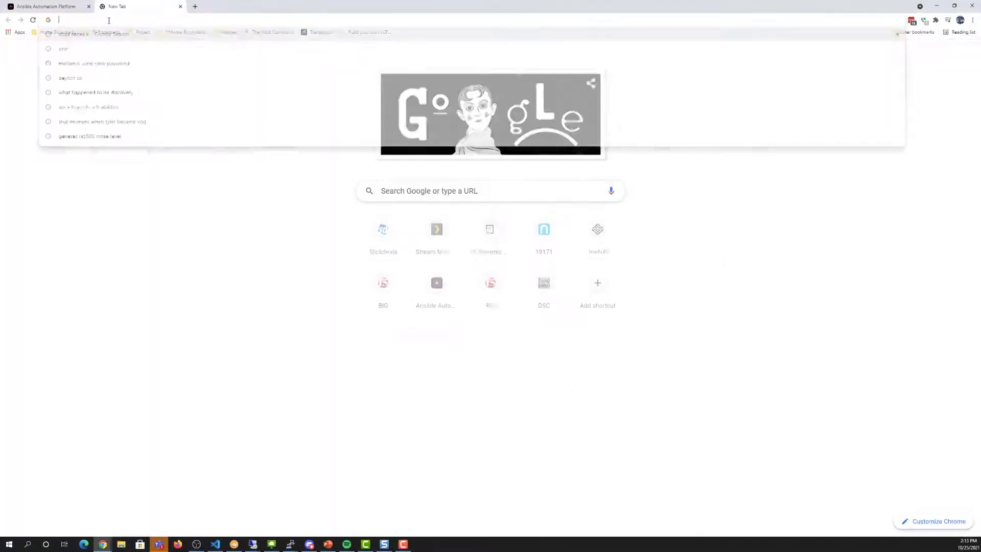
type("195.195.195.22/tmui/login.jsp")
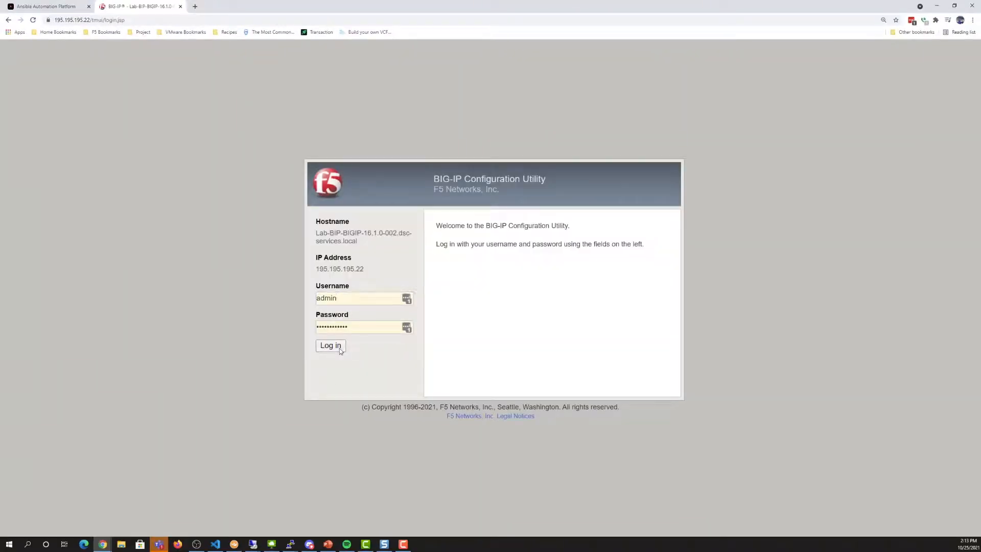
left_click(329, 345)
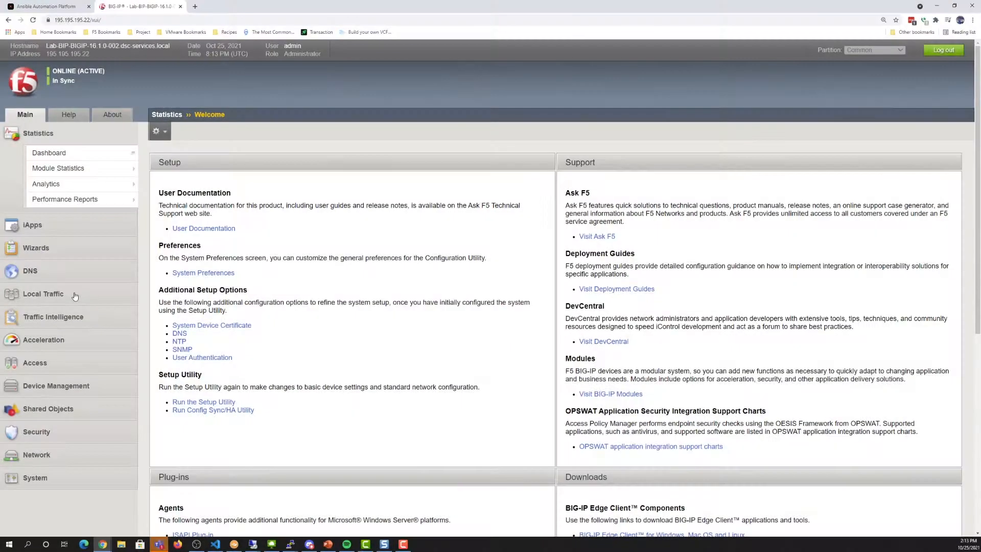
Show all iRules to confirm irule1 and irule2 exist, then go to Virtual Server List.
left_click(42, 294)
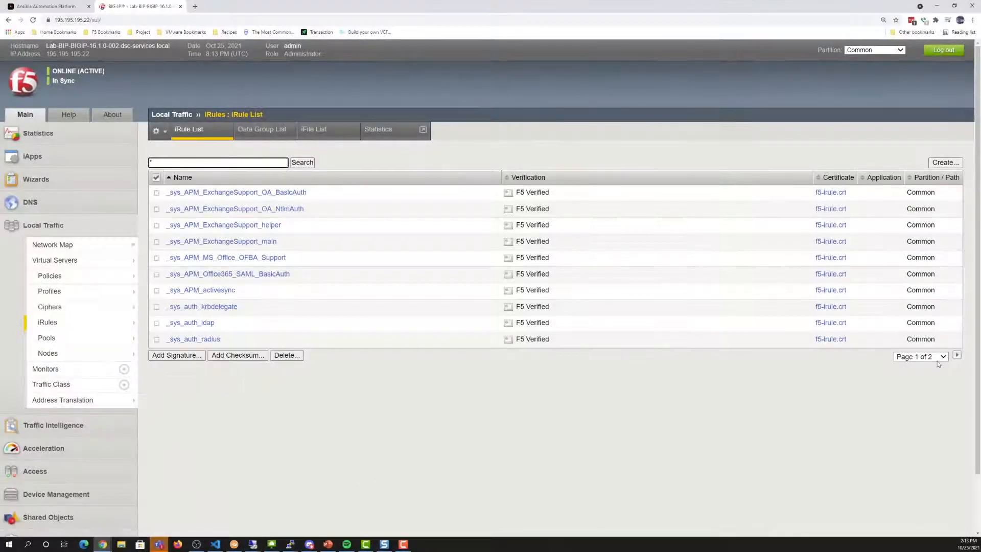
left_click(919, 356)
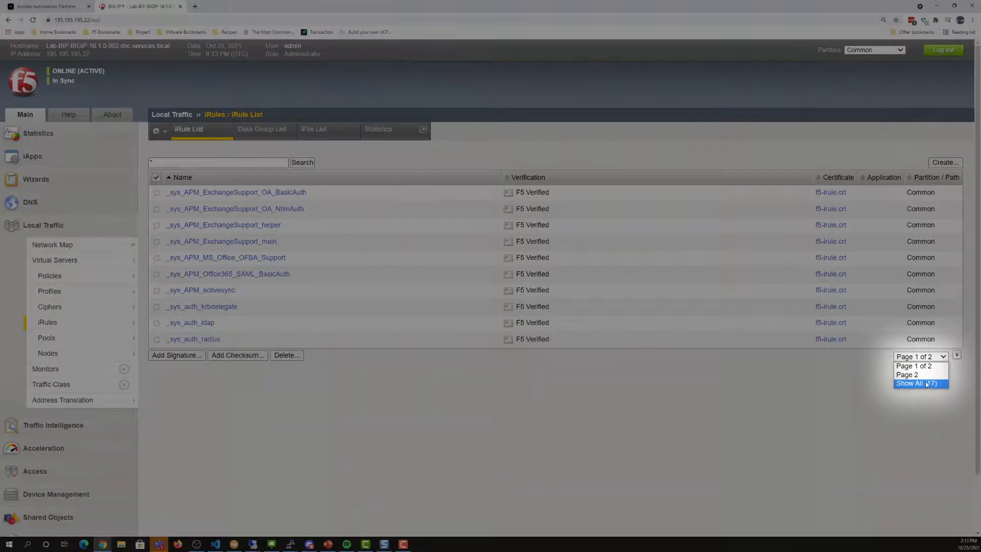
left_click(917, 383)
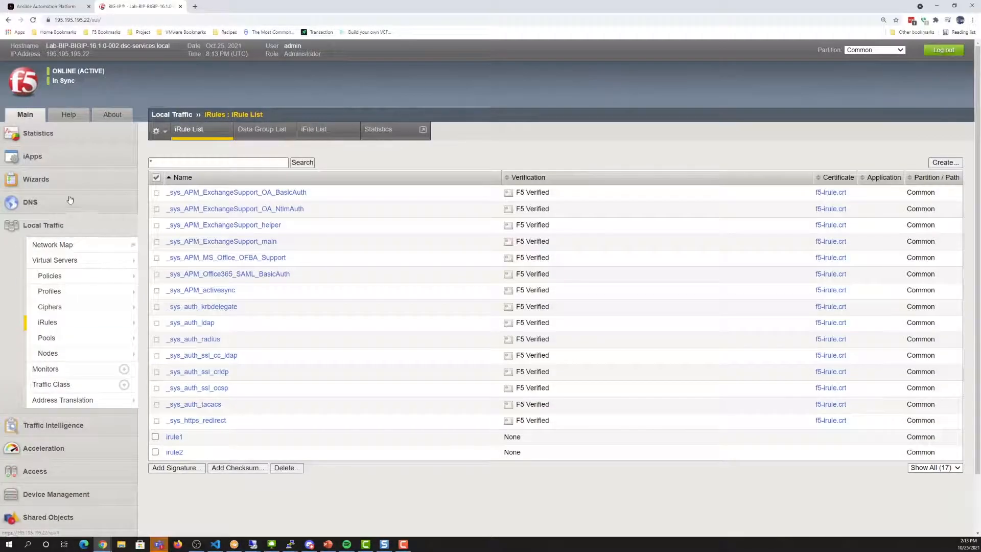
left_click(54, 260)
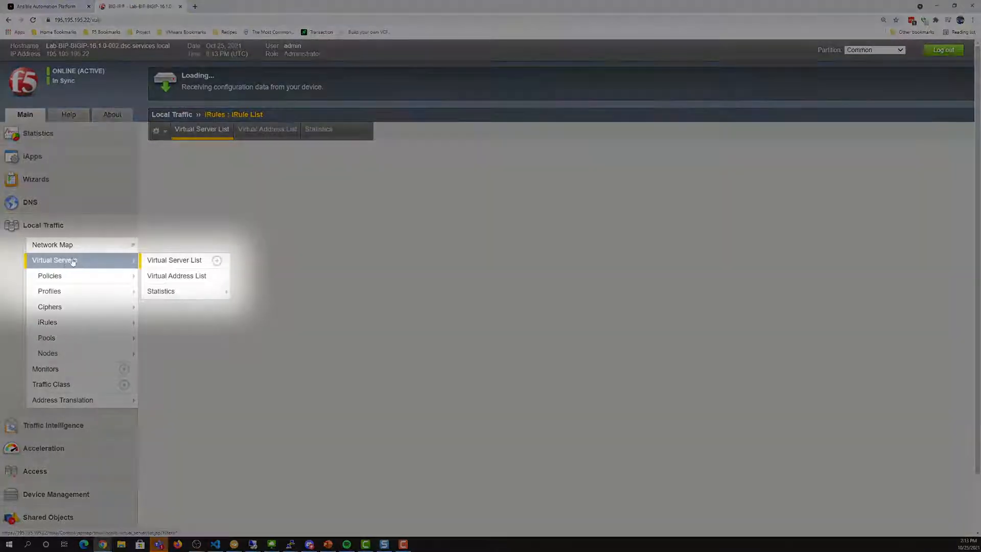
Check JuiceShop-VIP's Resources tab for attached /Common/irule1 and /Common/irule2.
left_click(173, 259)
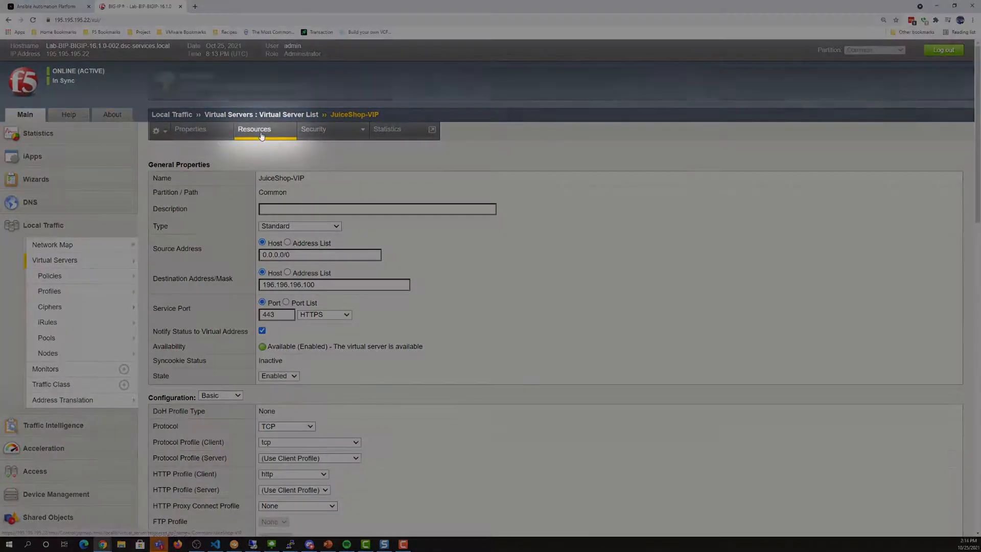
left_click(254, 129)
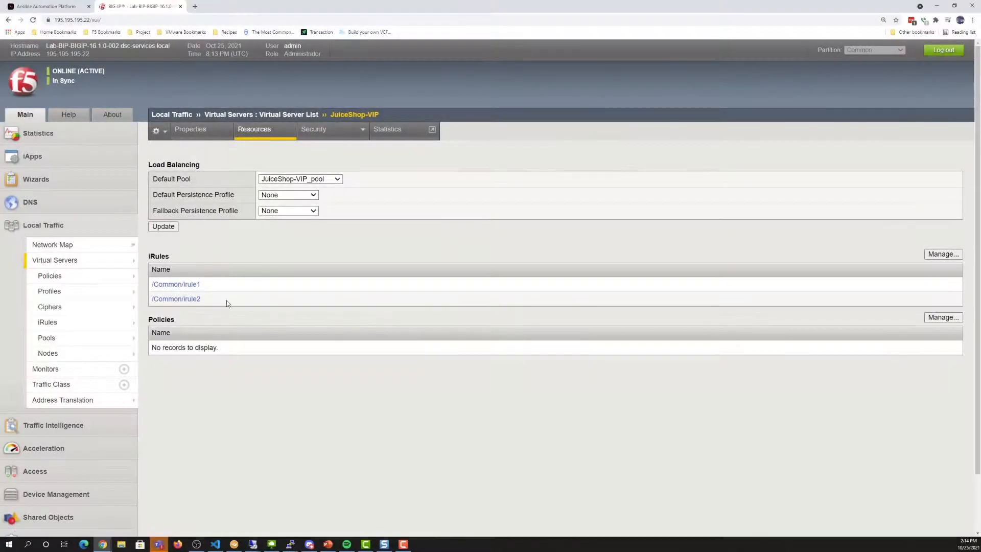